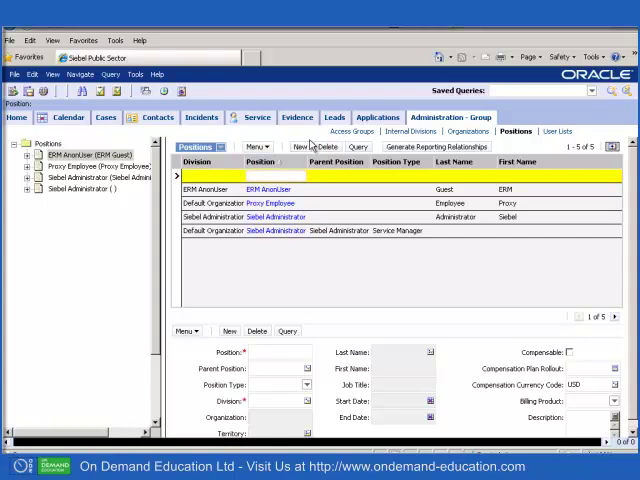
Create the French Visa Clerk position with the Visa Controller employee, Colin Banana
type("French")
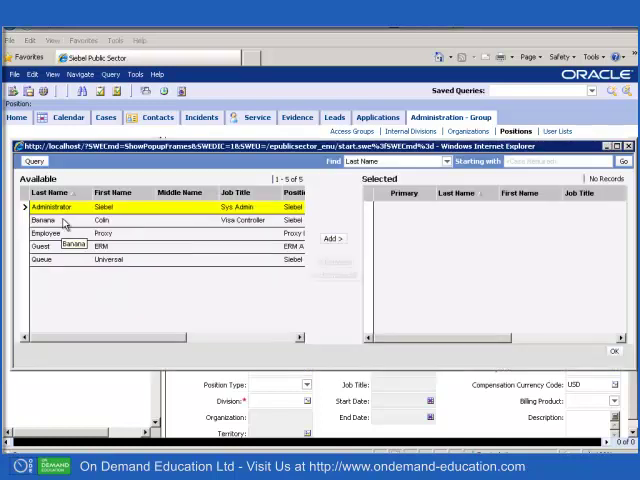
left_click(64, 219)
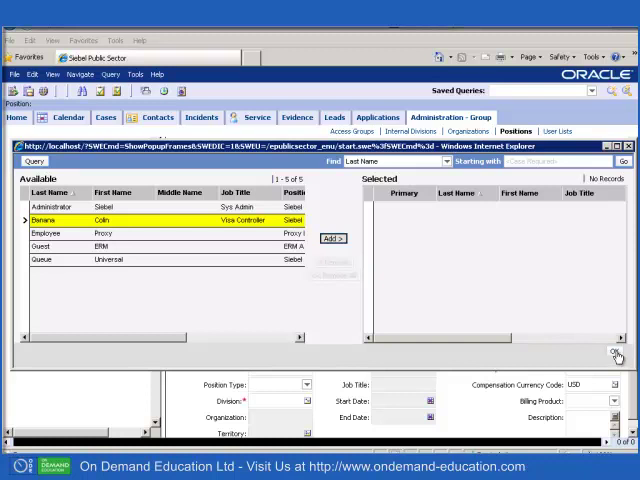
left_click(617, 354)
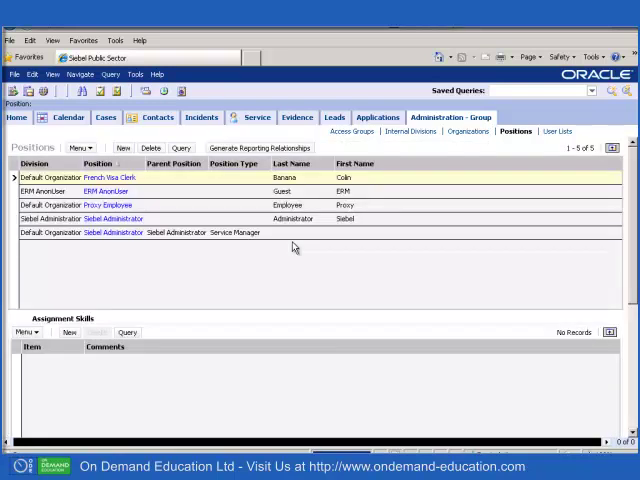
Give the French Visa Clerk position a Language assignment skill with language code French
left_click(68, 332)
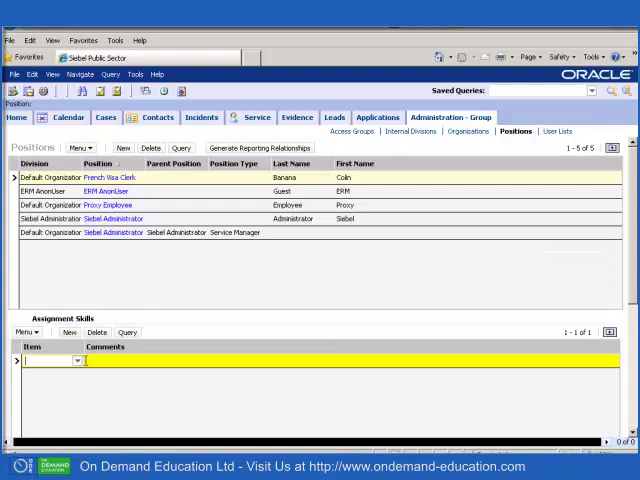
left_click(77, 361)
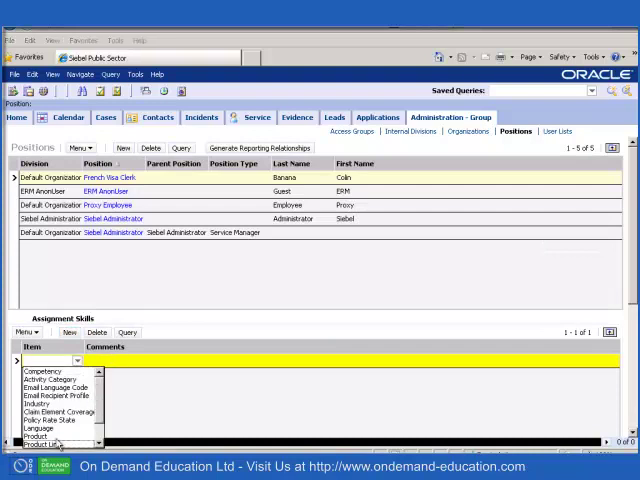
left_click(43, 428)
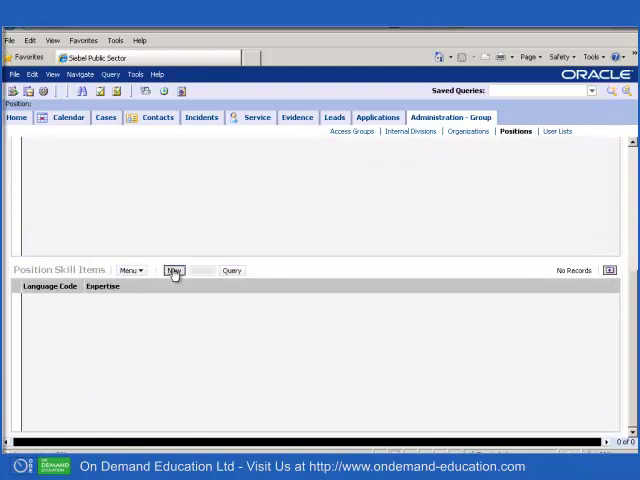
left_click(173, 270)
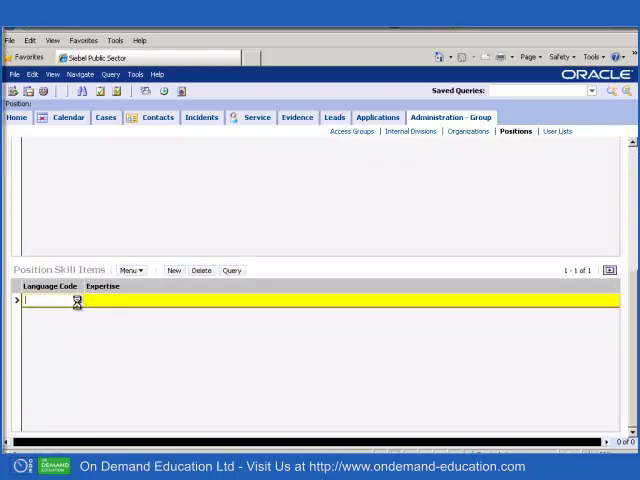
left_click(76, 300)
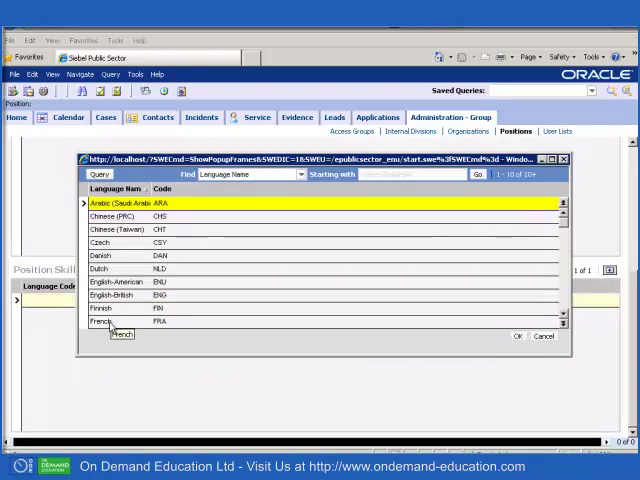
left_click(516, 335)
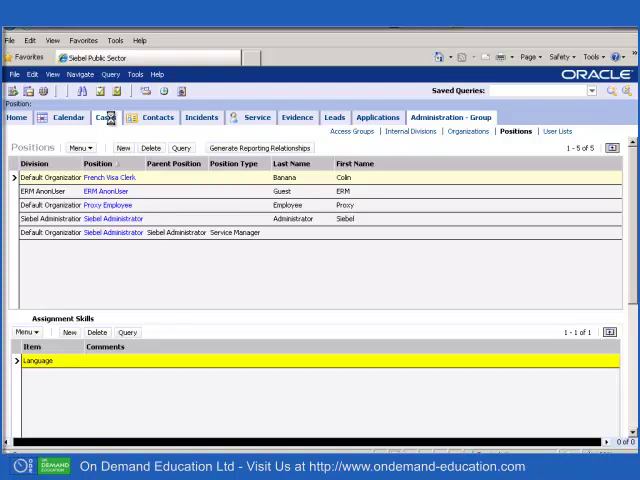
left_click(106, 117)
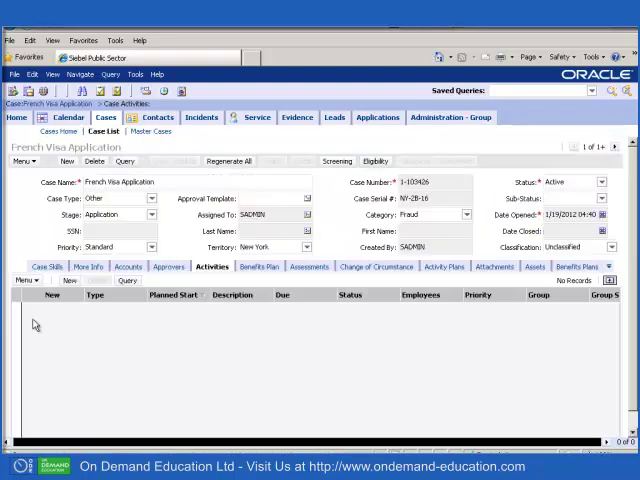
Open the French Visa Application case record from the Cases list
left_click(46, 266)
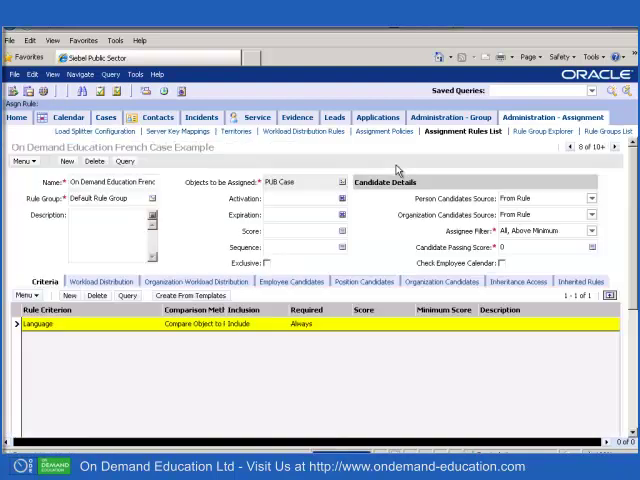
Set the French case assignment rule's Person Candidates Source to All People
left_click(548, 197)
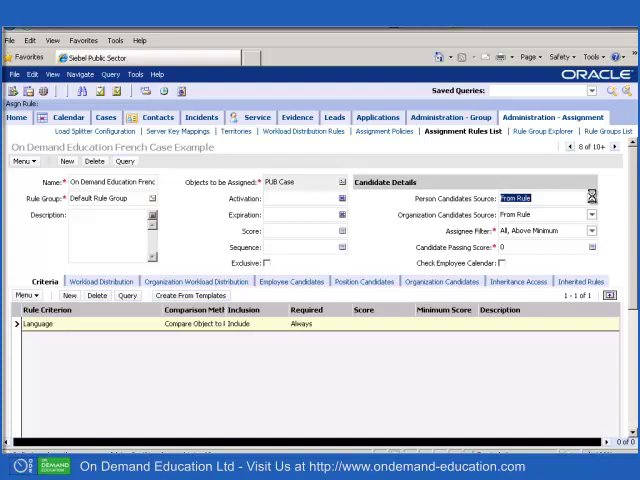
left_click(591, 197)
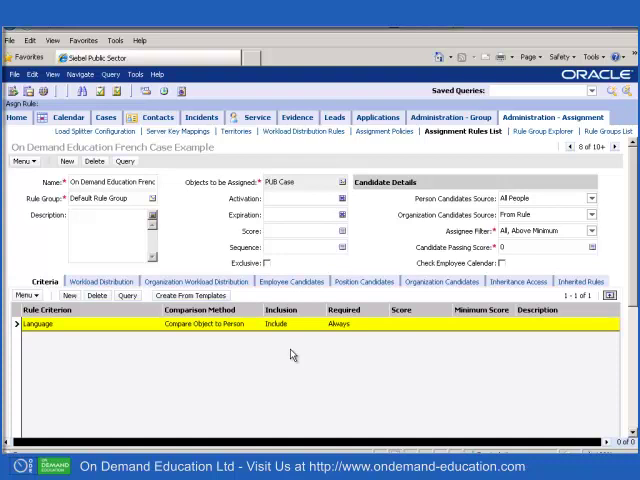
mouse_move(288, 358)
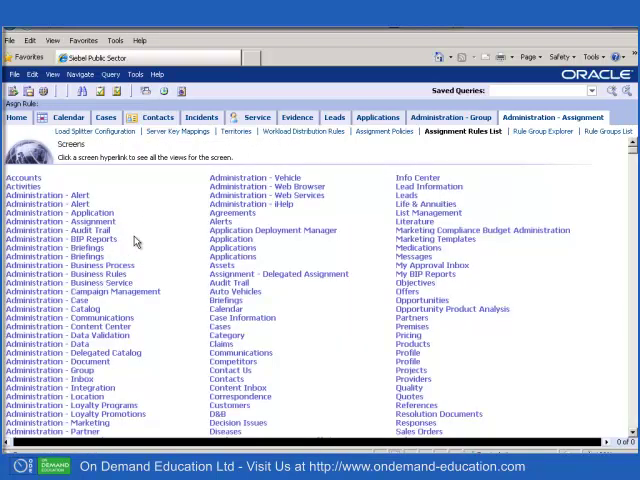
Create a Batch Assignment server job with Assignment Object Name parameter PUB Case
scroll("down", 3)
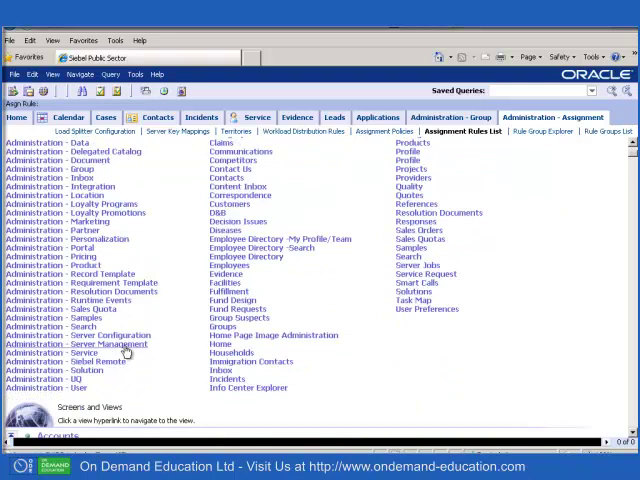
left_click(93, 343)
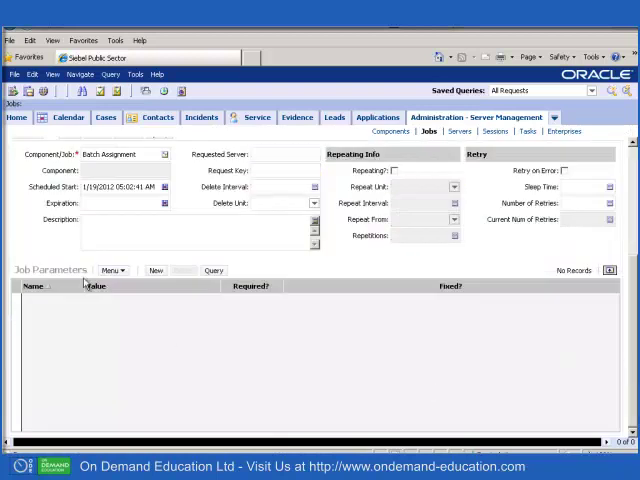
left_click(155, 270)
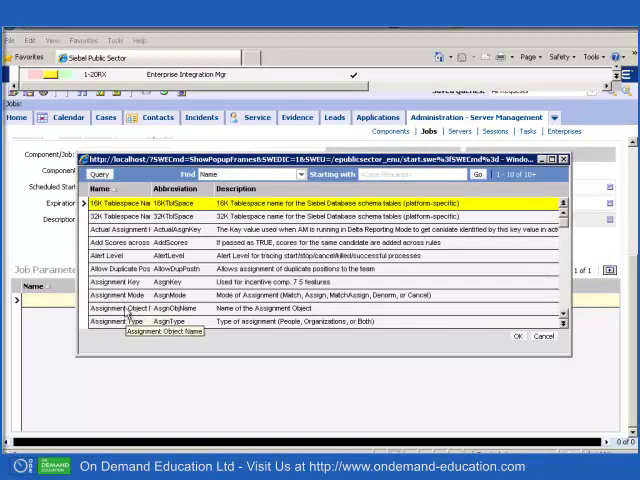
left_click(517, 336)
type("PUB")
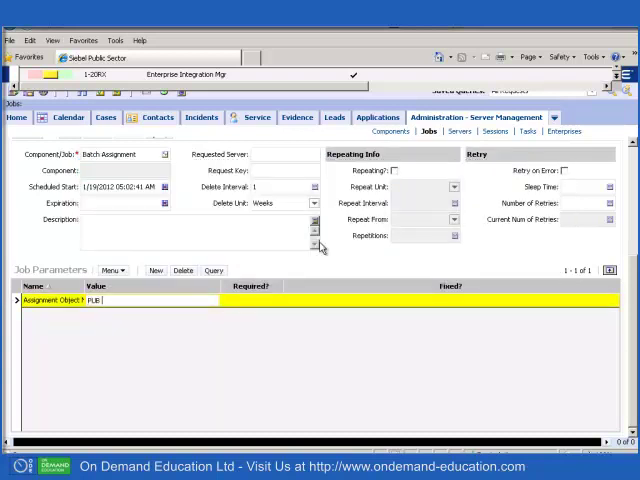
type("Case")
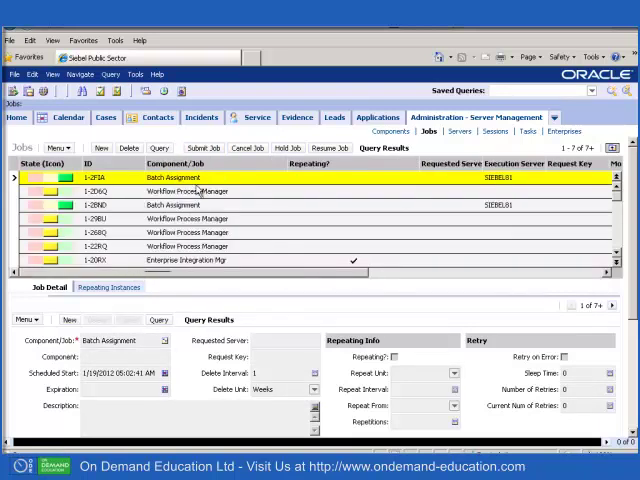
Open French Visa Application from recent records and confirm Colin Banana is on its team
left_click(106, 117)
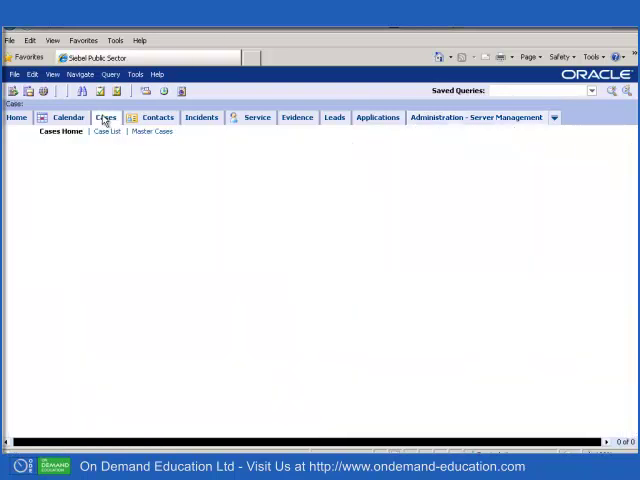
left_click(106, 117)
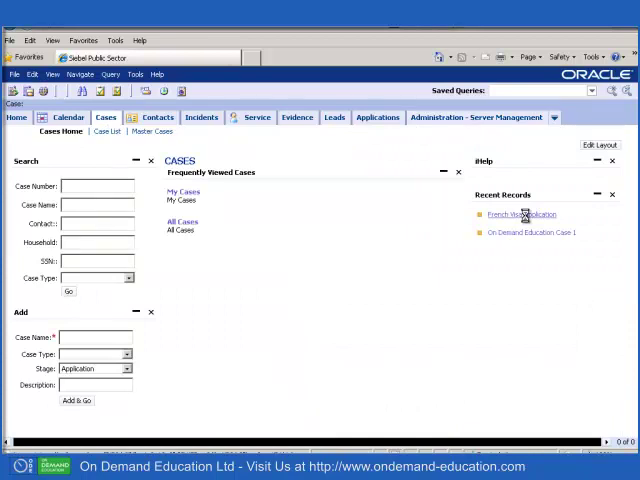
left_click(517, 214)
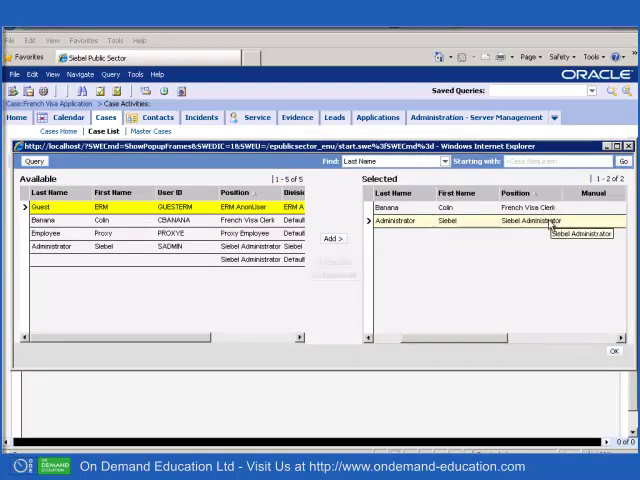
mouse_move(478, 338)
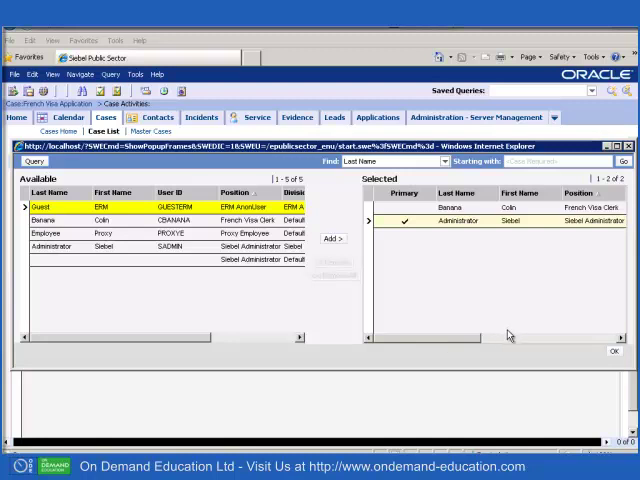
mouse_move(508, 337)
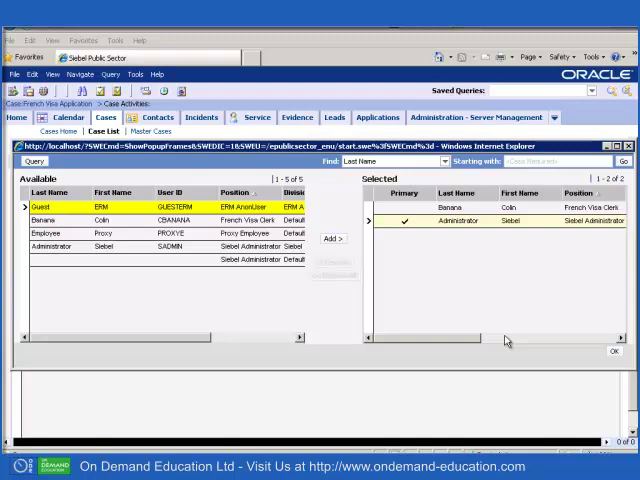
mouse_move(576, 356)
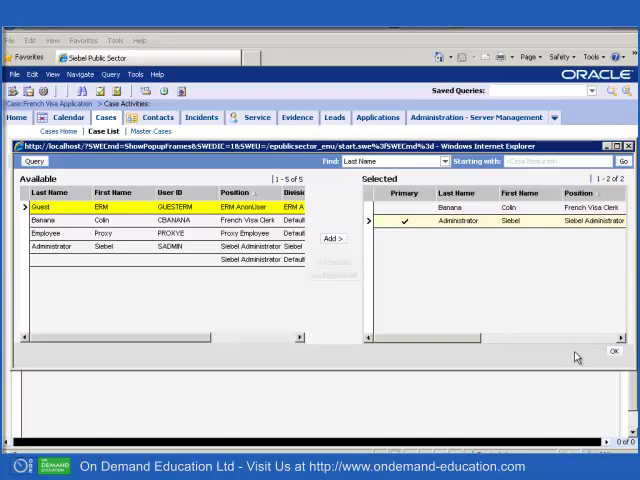
left_click(614, 351)
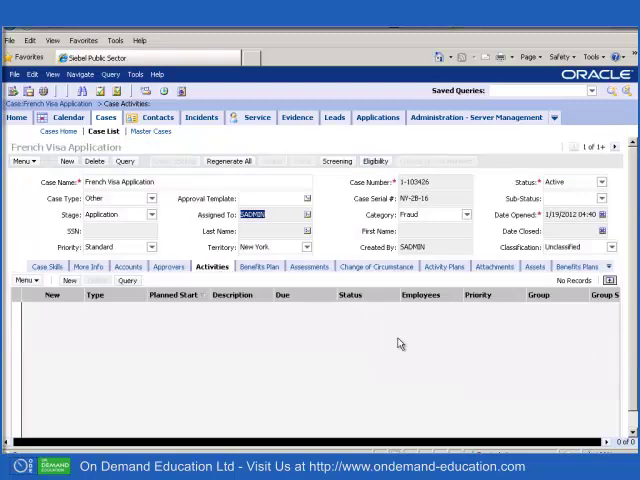